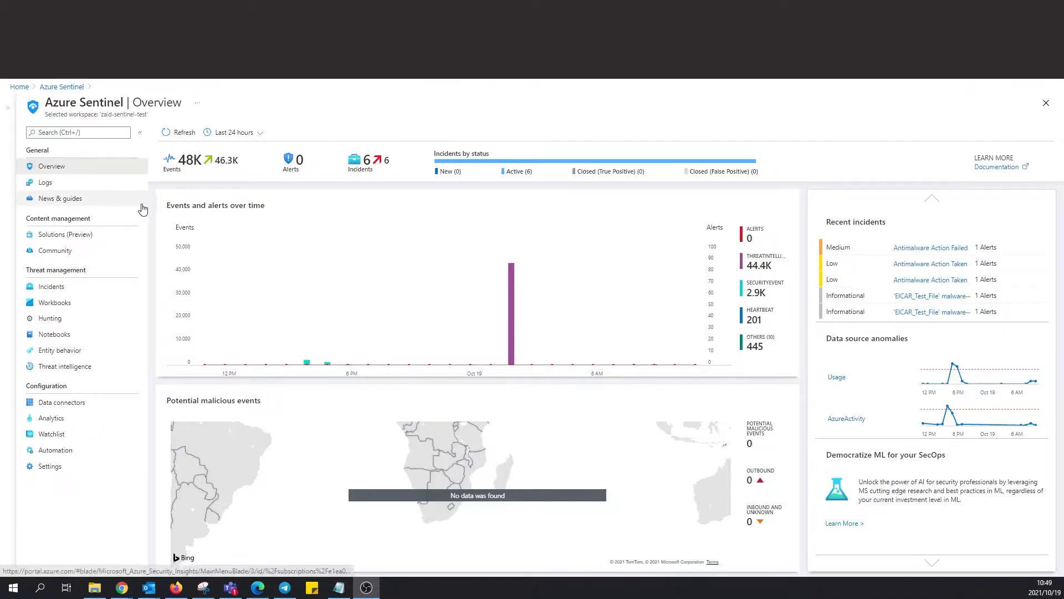
{"action": "mouse_move", "coordinate": [128, 398]}
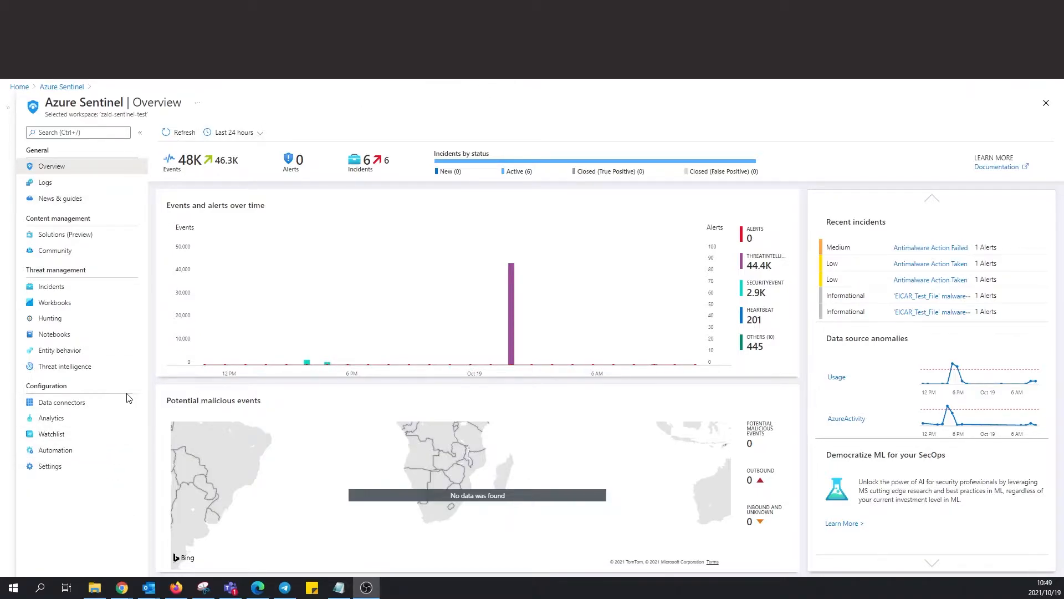
- Go to the workspace's Automation page from the left navigation
{"action": "left_click", "coordinate": [55, 449]}
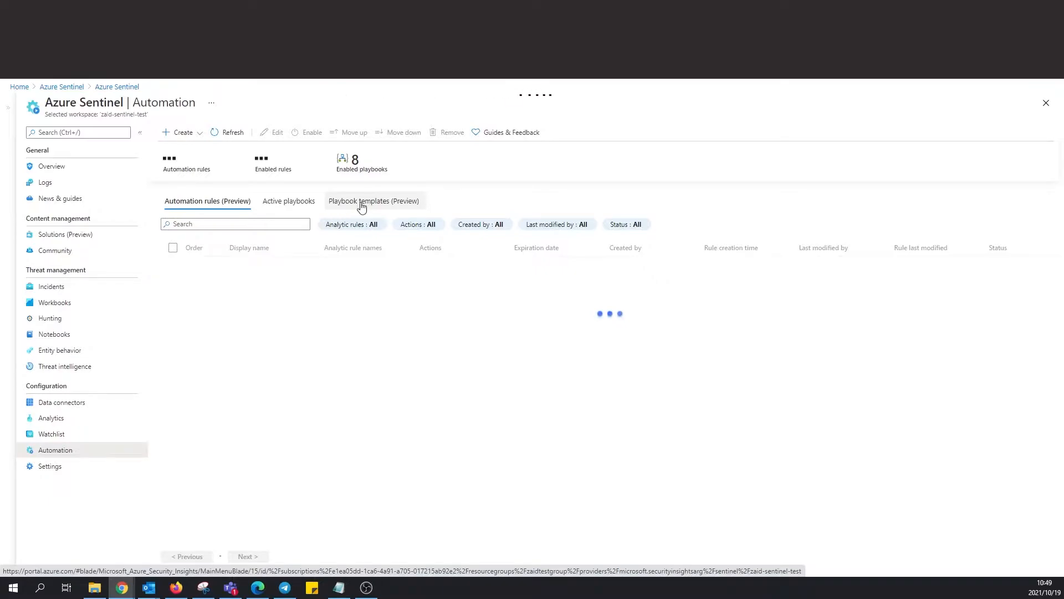
- Browse the Playbook templates (Preview) list and move to its second page
{"action": "left_click", "coordinate": [374, 200]}
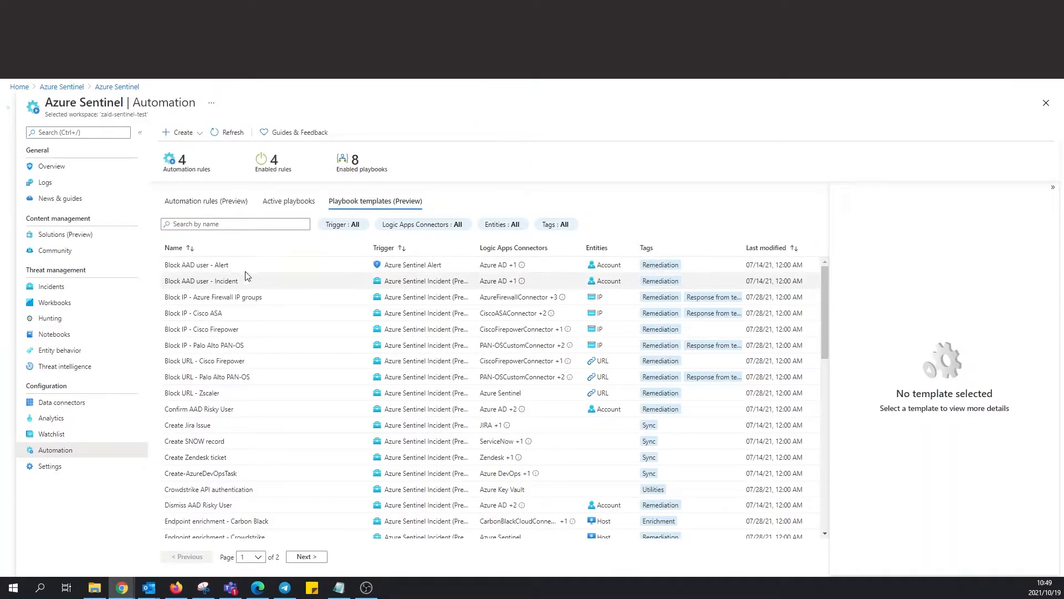
{"action": "mouse_move", "coordinate": [259, 312]}
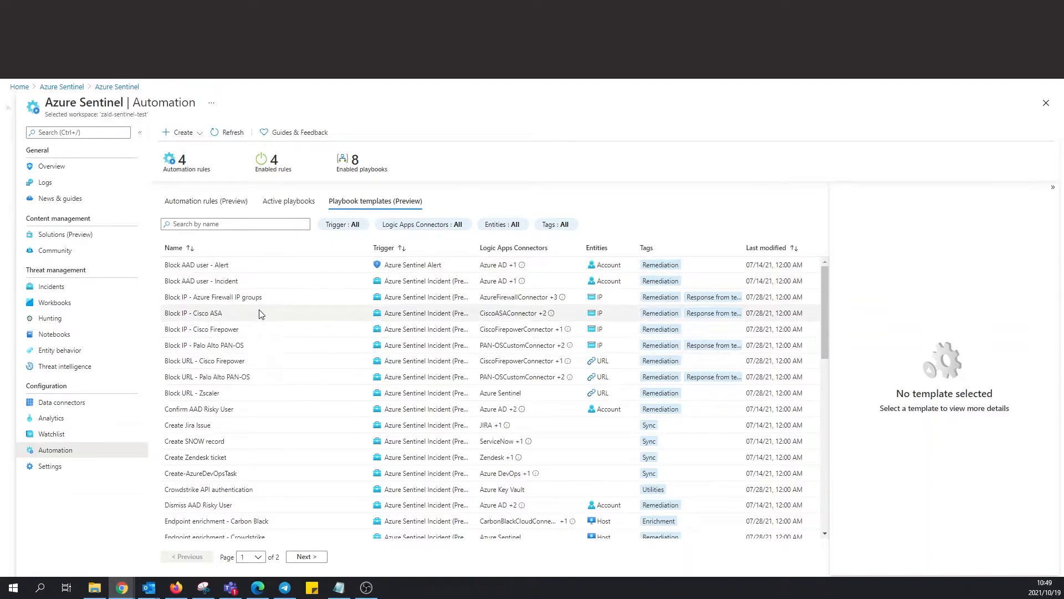
{"action": "mouse_move", "coordinate": [206, 292]}
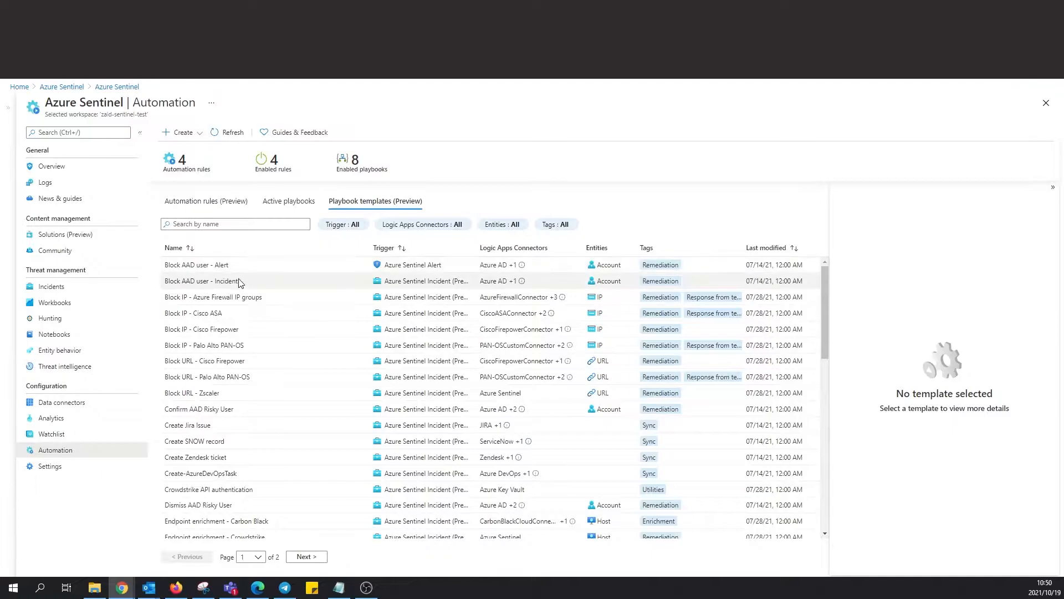
{"action": "mouse_move", "coordinate": [231, 313]}
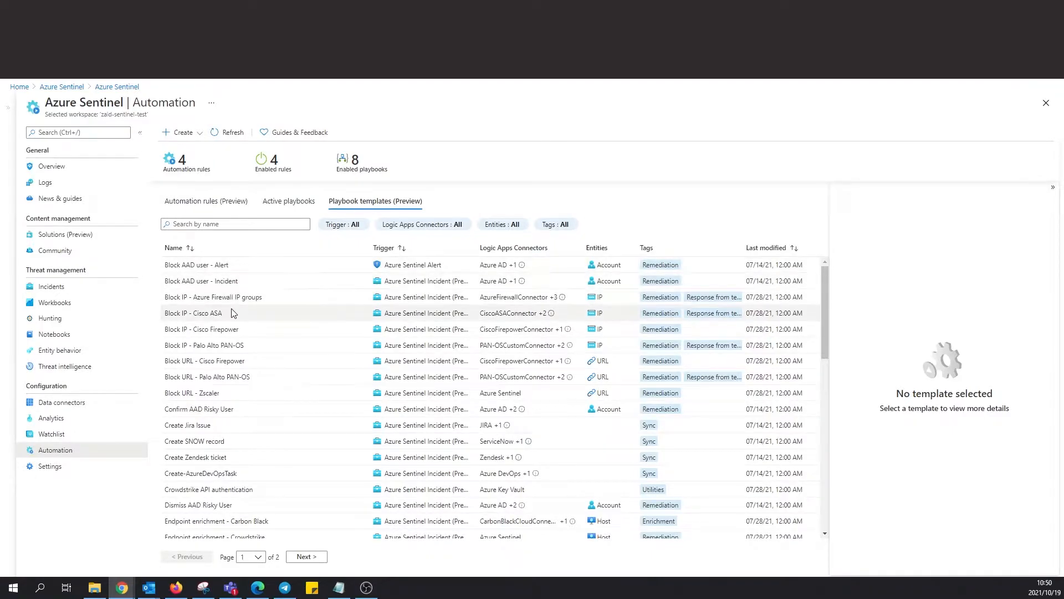
{"action": "mouse_move", "coordinate": [266, 313]}
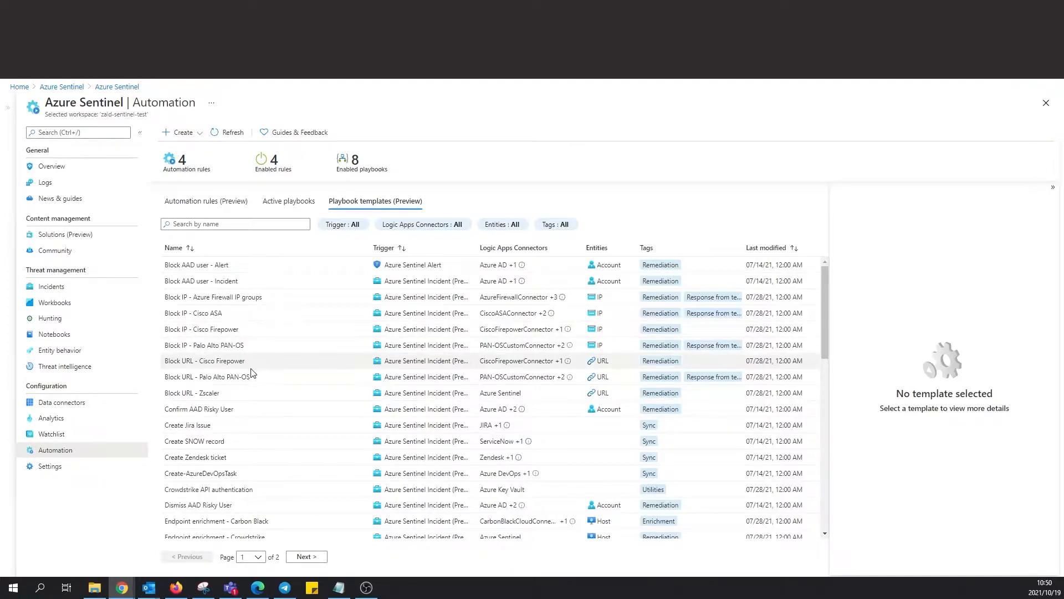
{"action": "mouse_move", "coordinate": [234, 397]}
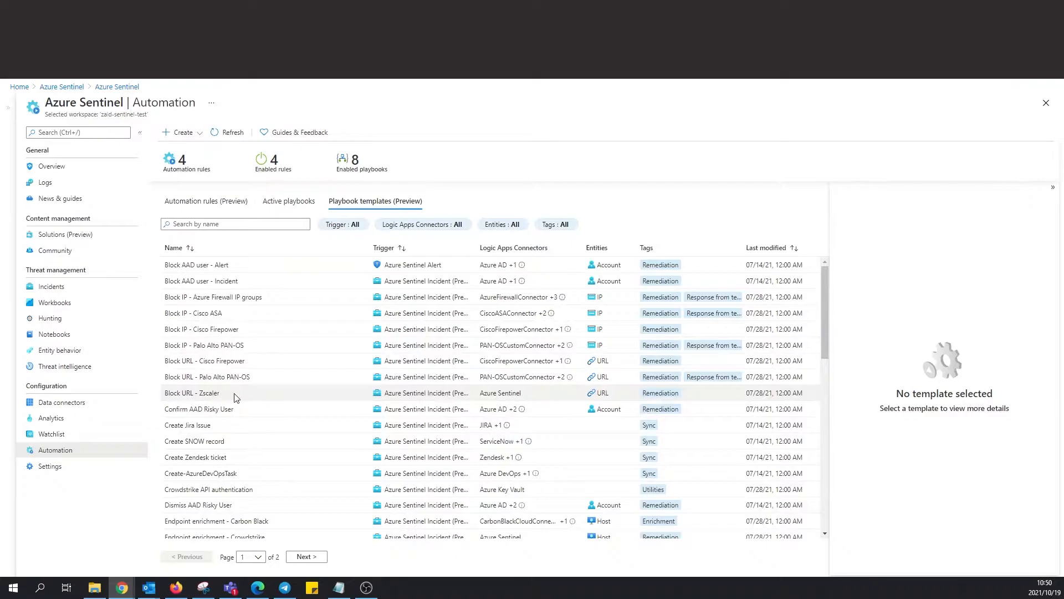
{"action": "scroll", "scroll_direction": "down", "scroll_amount": 3}
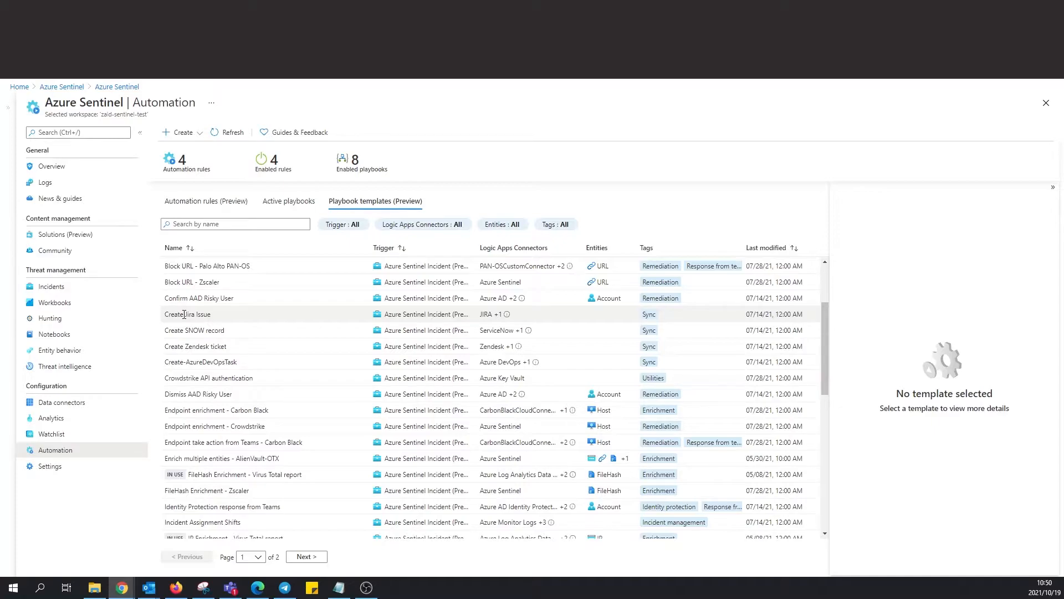
{"action": "scroll", "scroll_direction": "down", "scroll_amount": 3}
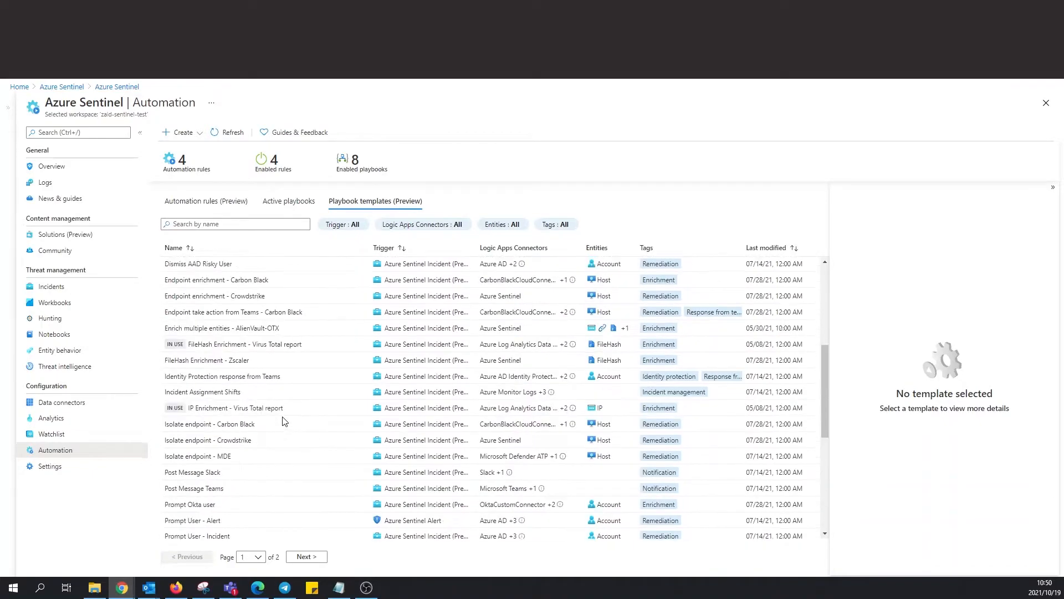
{"action": "scroll", "scroll_direction": "down", "scroll_amount": 3}
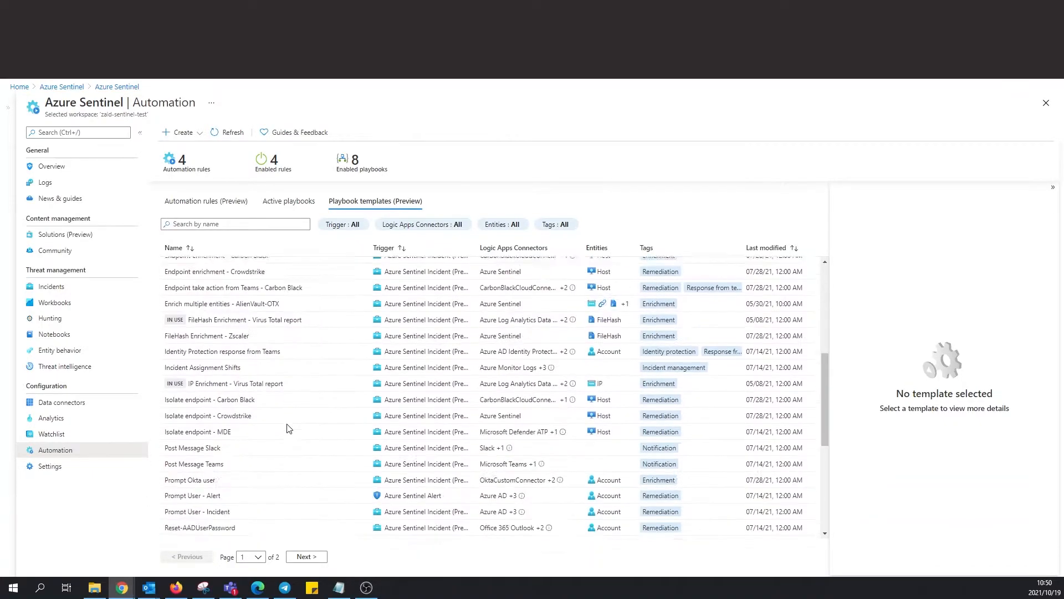
{"action": "scroll", "scroll_direction": "down", "scroll_amount": 3}
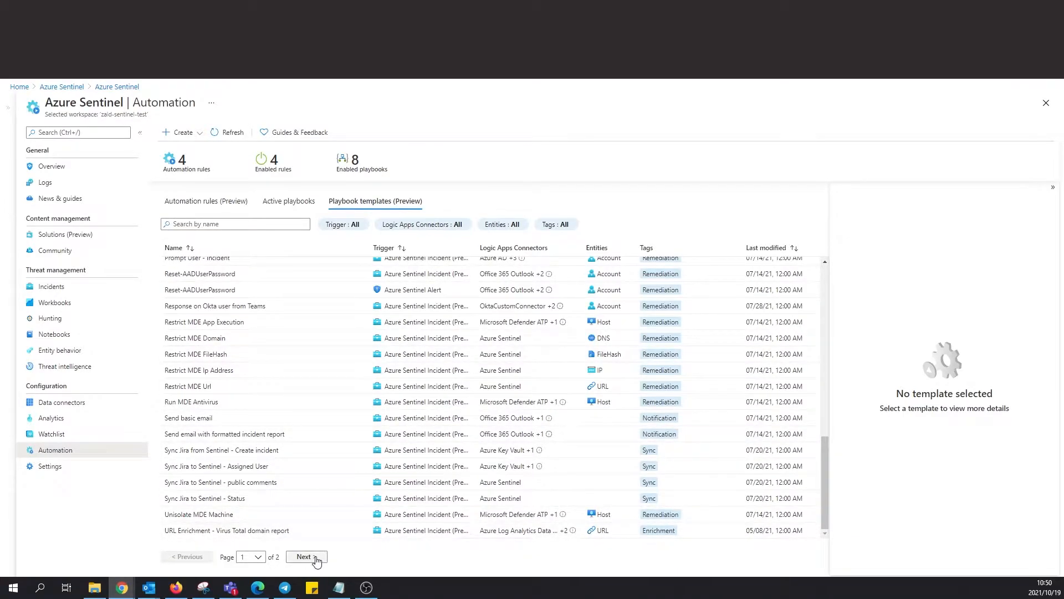
{"action": "left_click", "coordinate": [306, 556]}
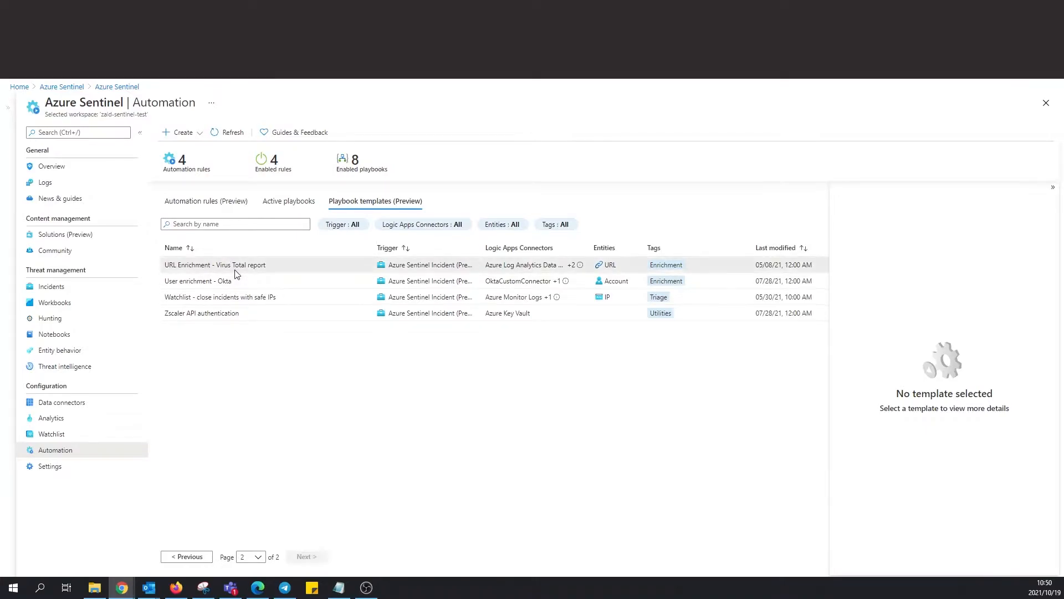
- Start a new playbook from the URL Enrichment - Virus Total report template
{"action": "left_click", "coordinate": [214, 265]}
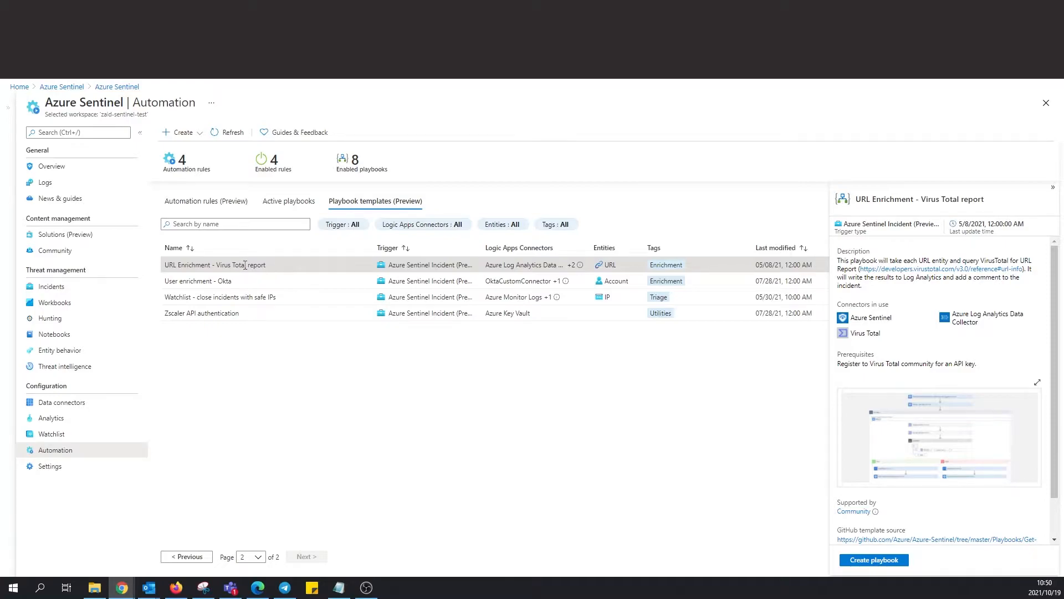
{"action": "scroll", "scroll_direction": "down", "scroll_amount": 3}
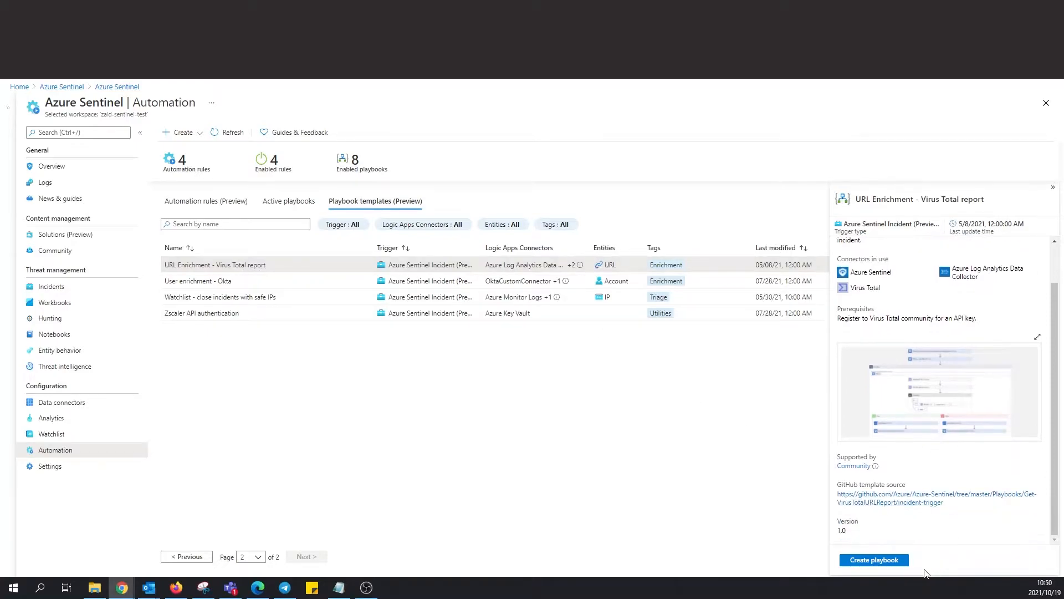
{"action": "left_click", "coordinate": [875, 559]}
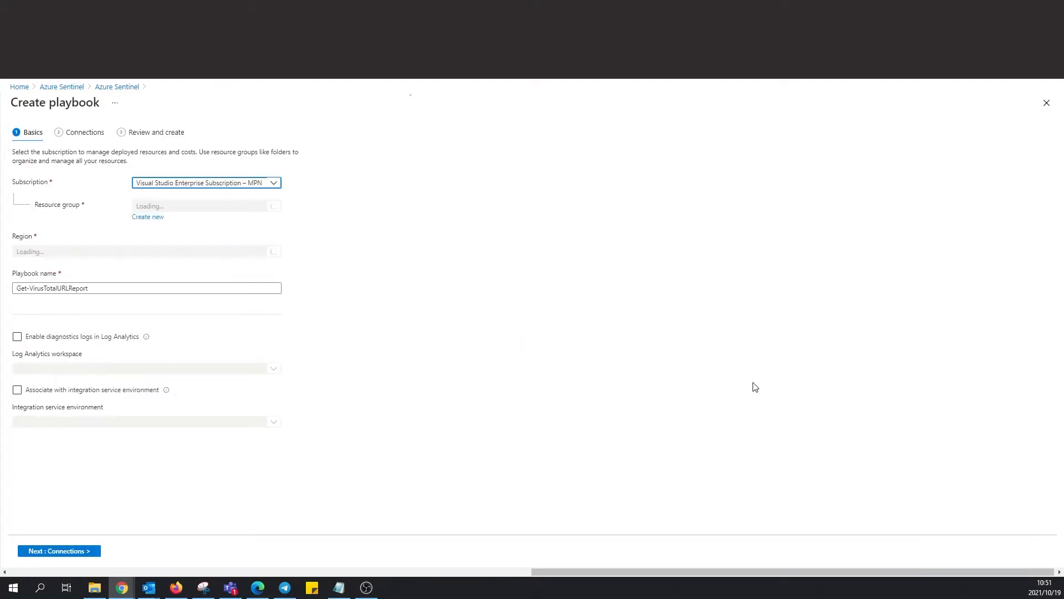
- Keep the existing resource group and rename the playbook to Get-VirusTotalURLReport-TEST
{"action": "left_click", "coordinate": [206, 207]}
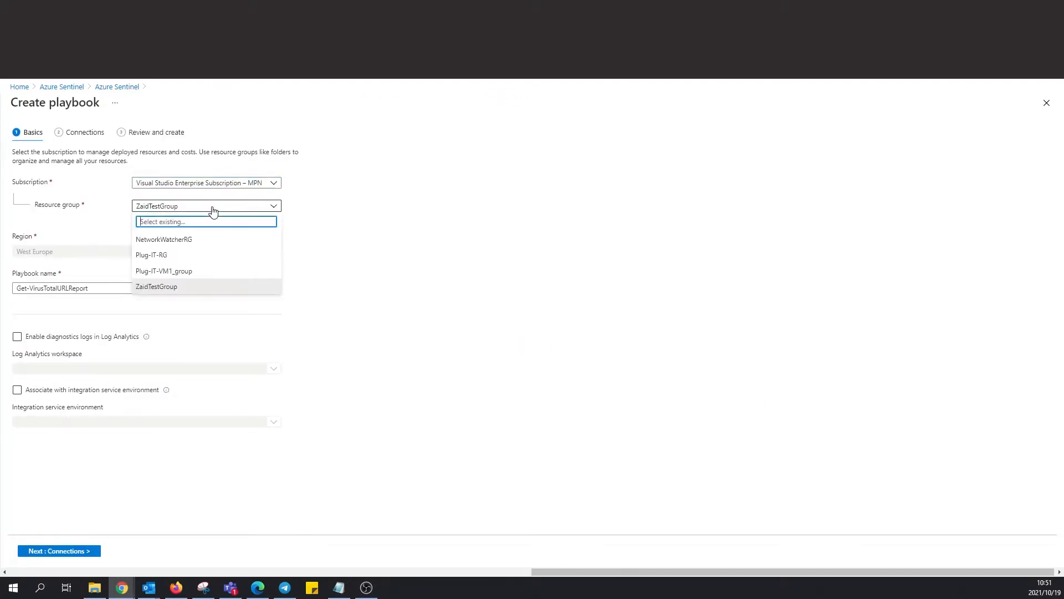
{"action": "left_click", "coordinate": [157, 286]}
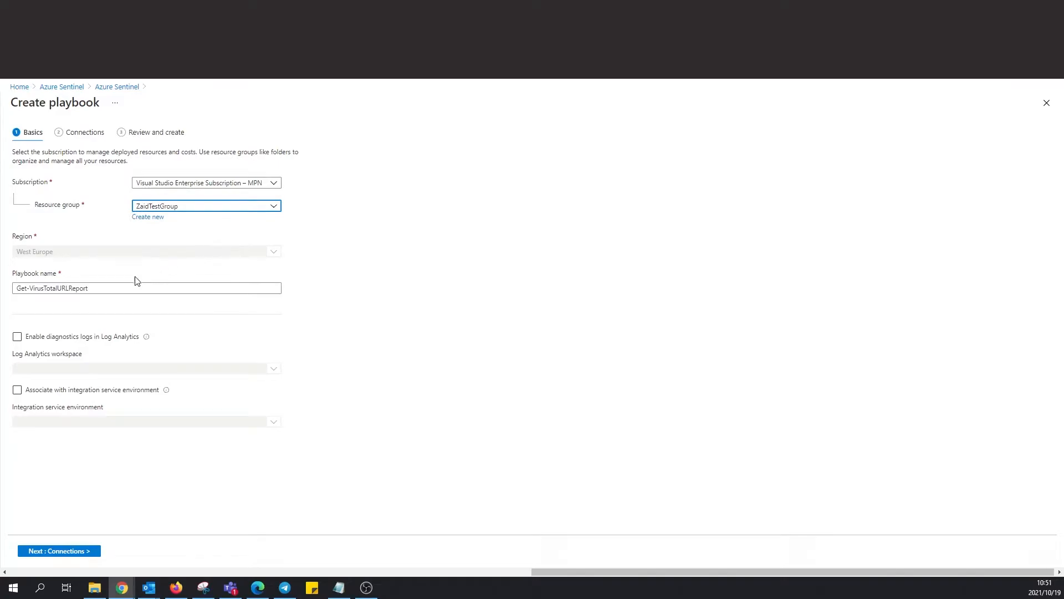
{"action": "left_click", "coordinate": [146, 288]}
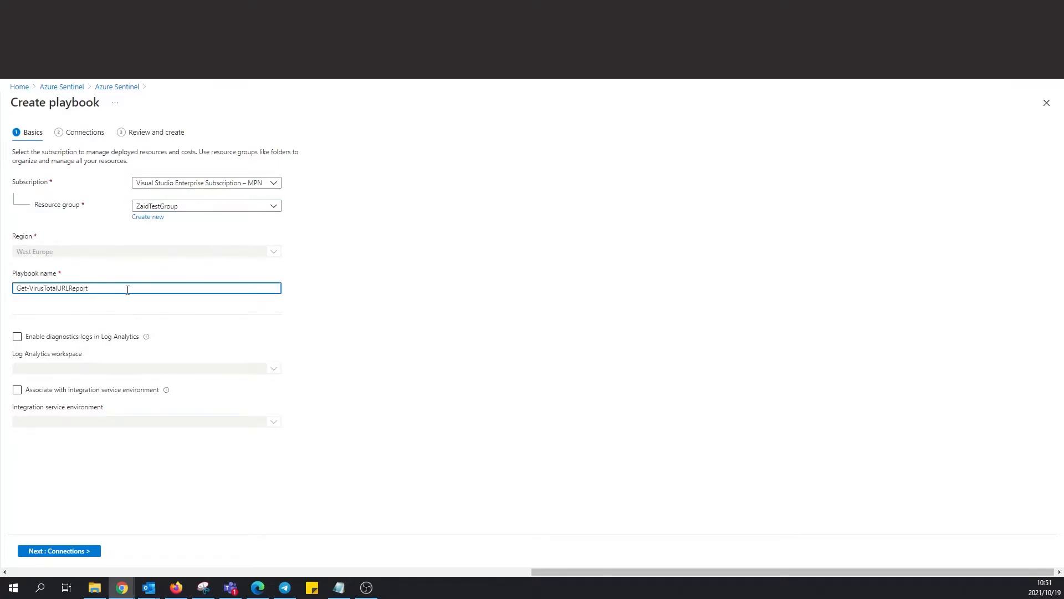
{"action": "type", "text": "-TEST"}
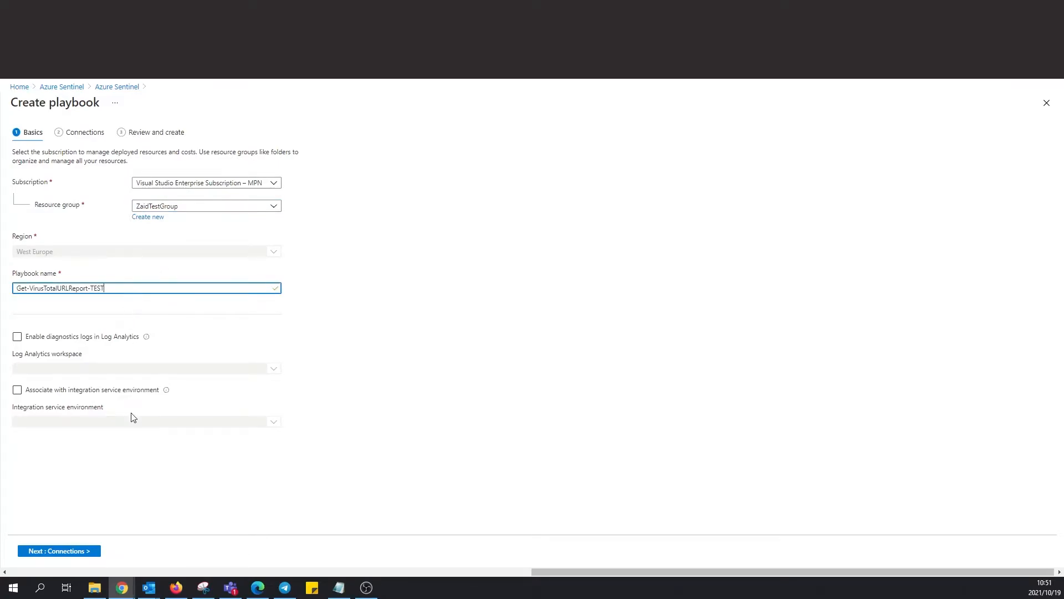
- Proceed through connections and review, then create the playbook and continue to the designer
{"action": "left_click", "coordinate": [59, 551]}
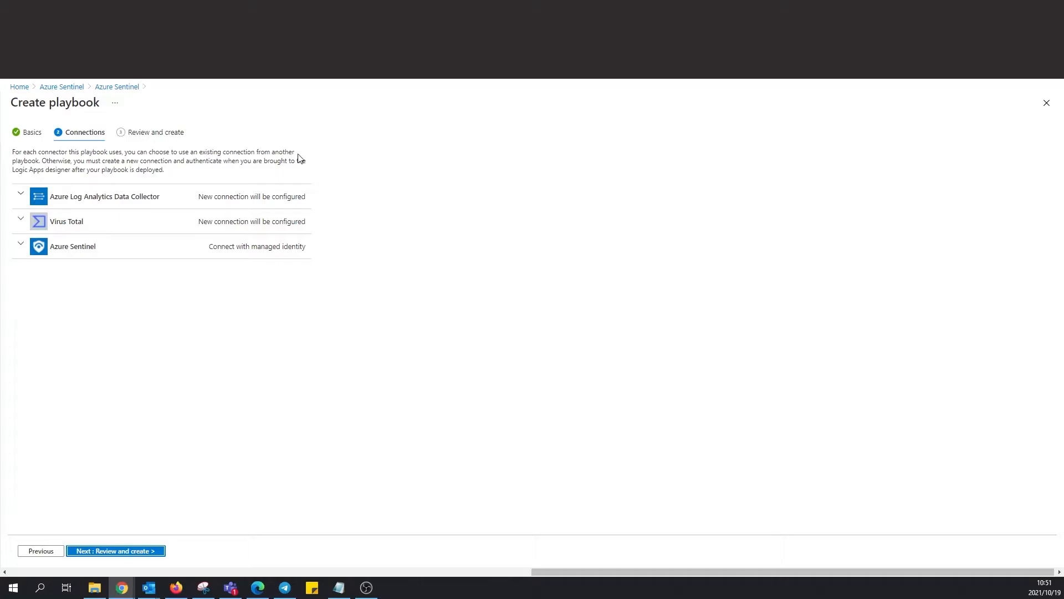
{"action": "mouse_move", "coordinate": [35, 161]}
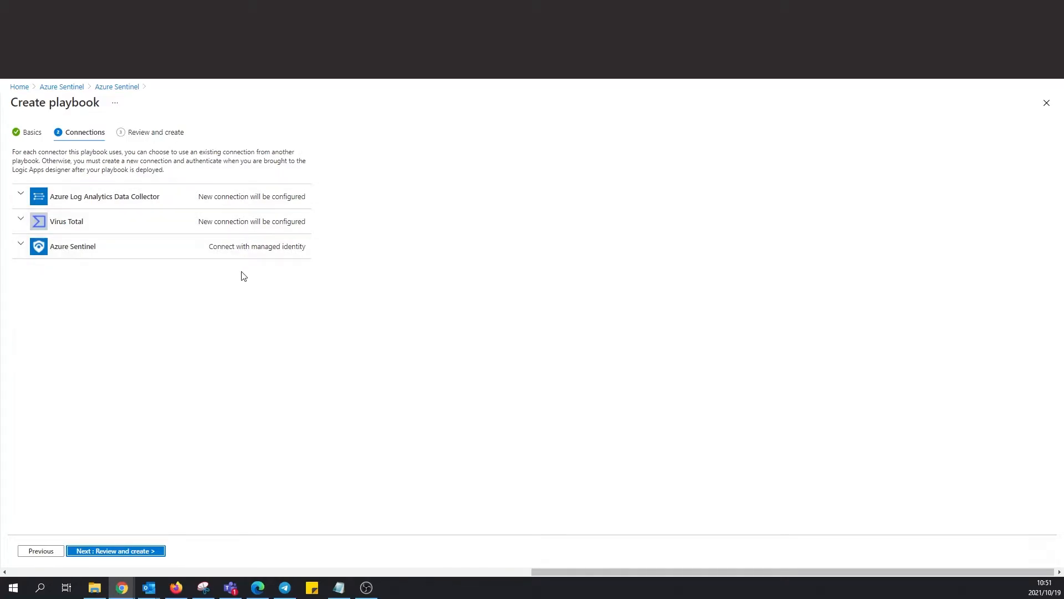
{"action": "mouse_move", "coordinate": [131, 531]}
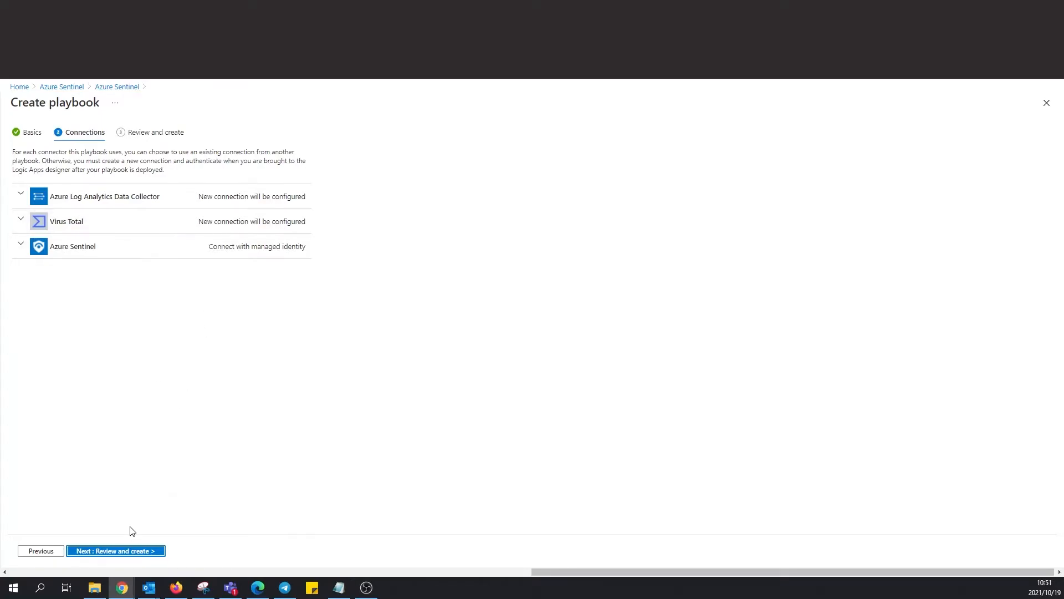
{"action": "left_click", "coordinate": [114, 551]}
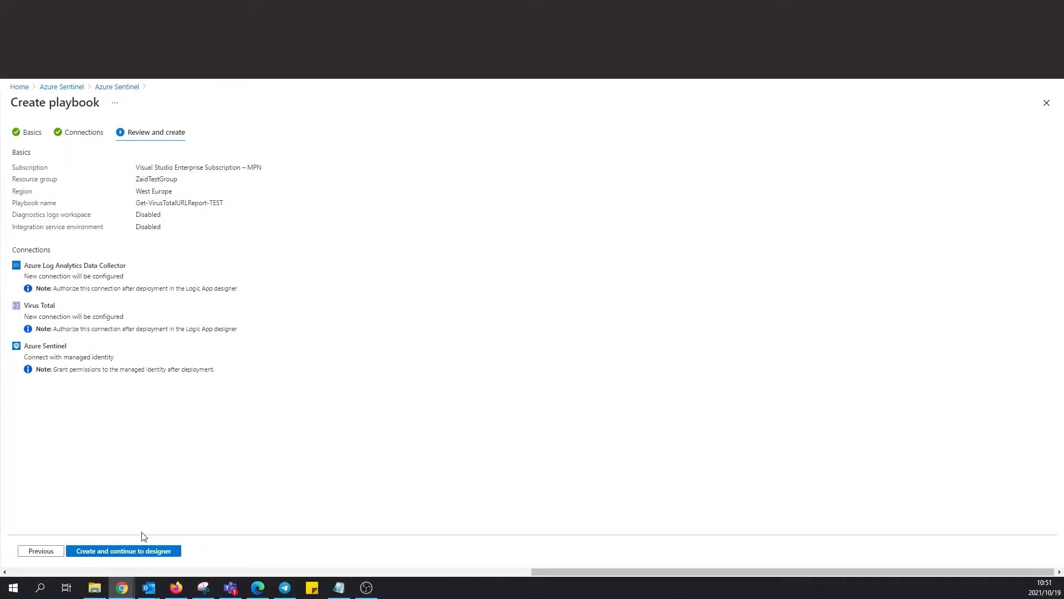
{"action": "left_click", "coordinate": [123, 551]}
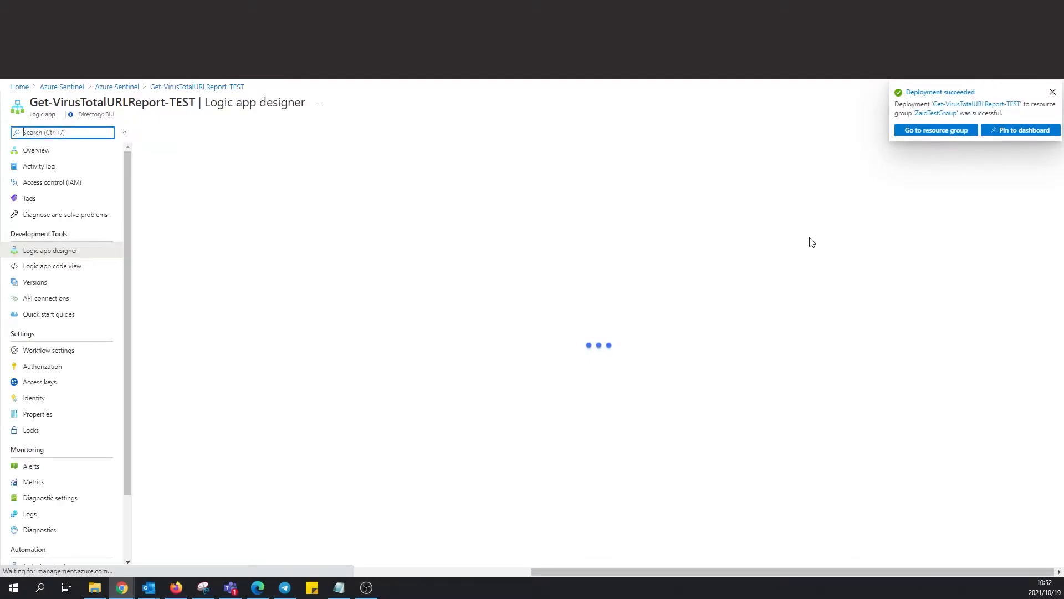
- Expand the incident trigger, For each loop and Condition branches to inspect the workflow
{"action": "left_click", "coordinate": [1052, 92]}
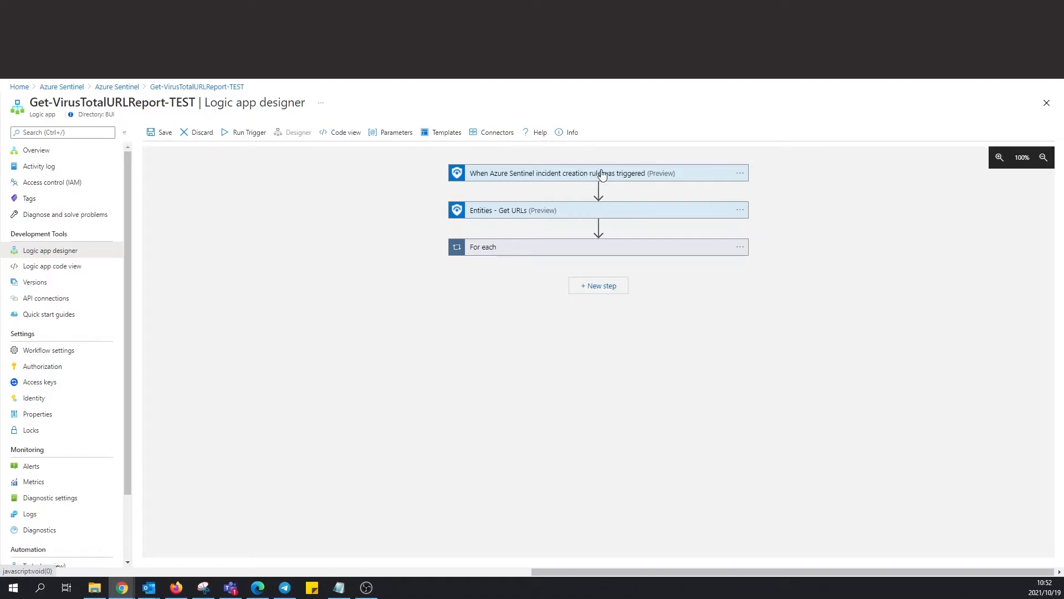
{"action": "left_click", "coordinate": [577, 173]}
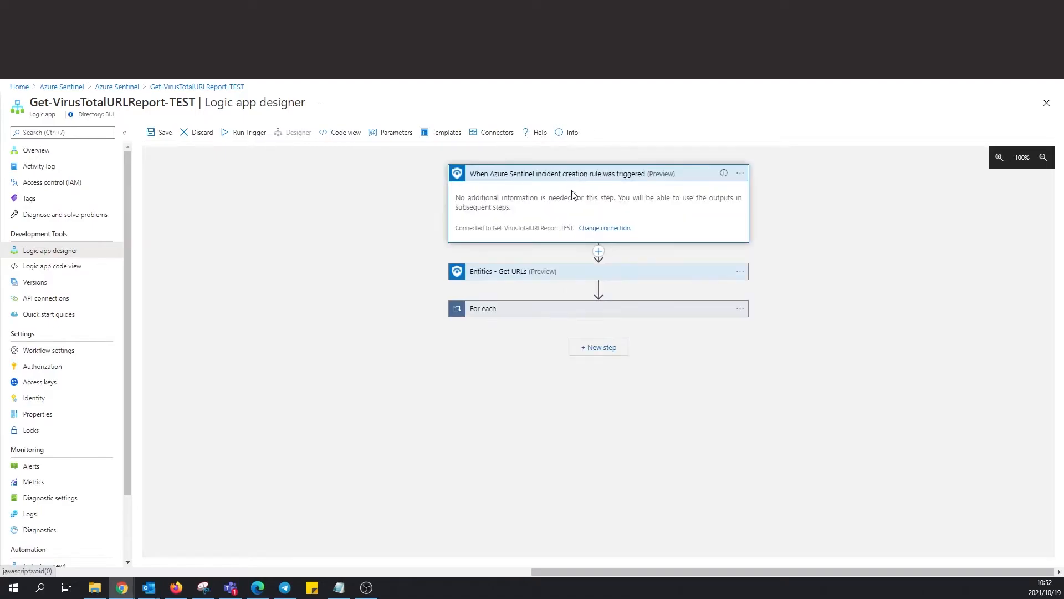
{"action": "mouse_move", "coordinate": [551, 237]}
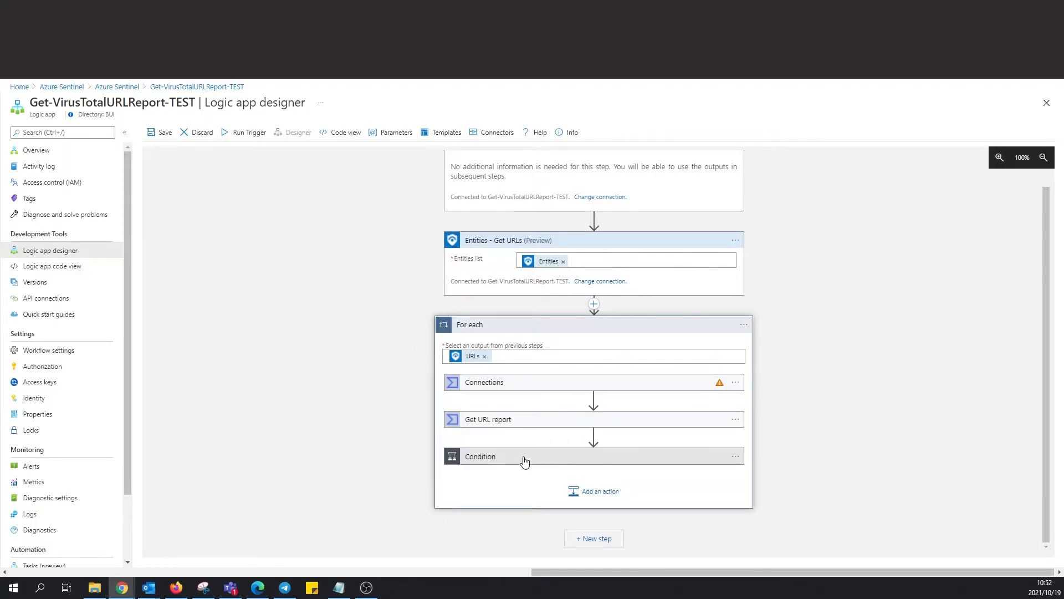
{"action": "left_click", "coordinate": [515, 382]}
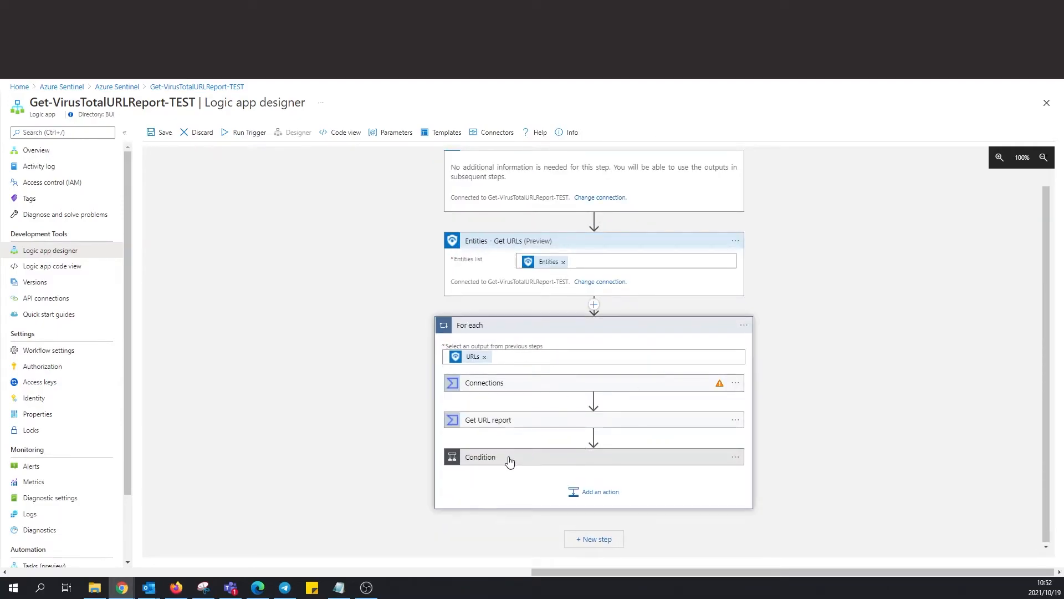
{"action": "left_click", "coordinate": [480, 456]}
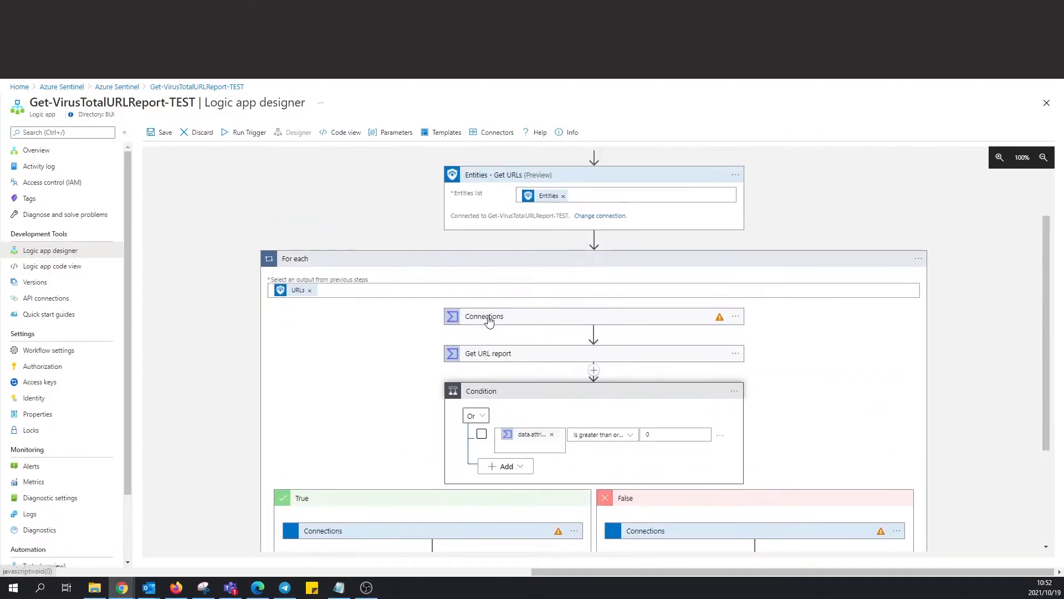
{"action": "mouse_move", "coordinate": [522, 356]}
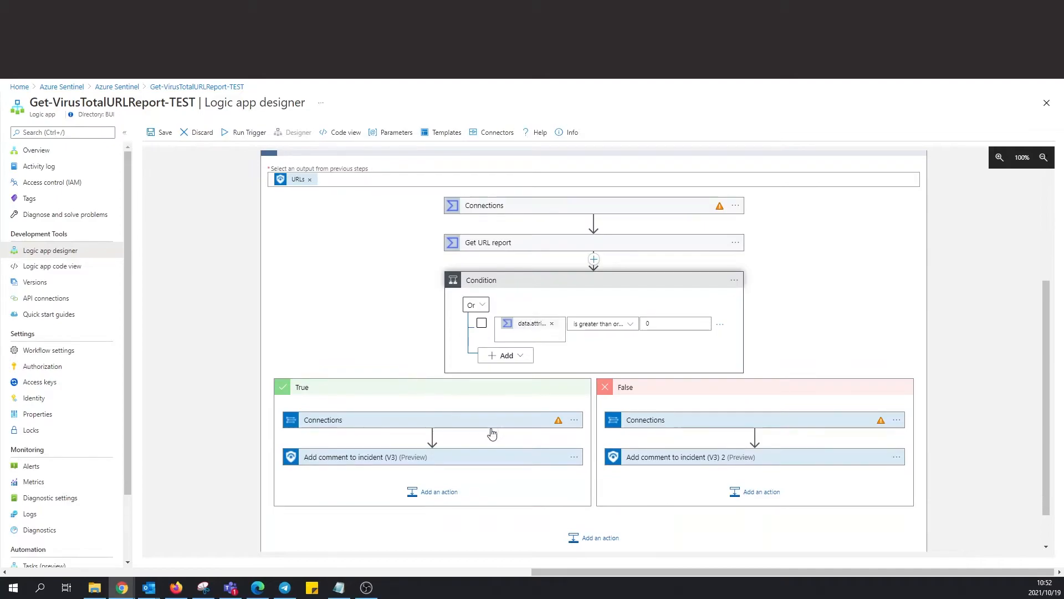
{"action": "scroll", "scroll_direction": "down", "scroll_amount": 3}
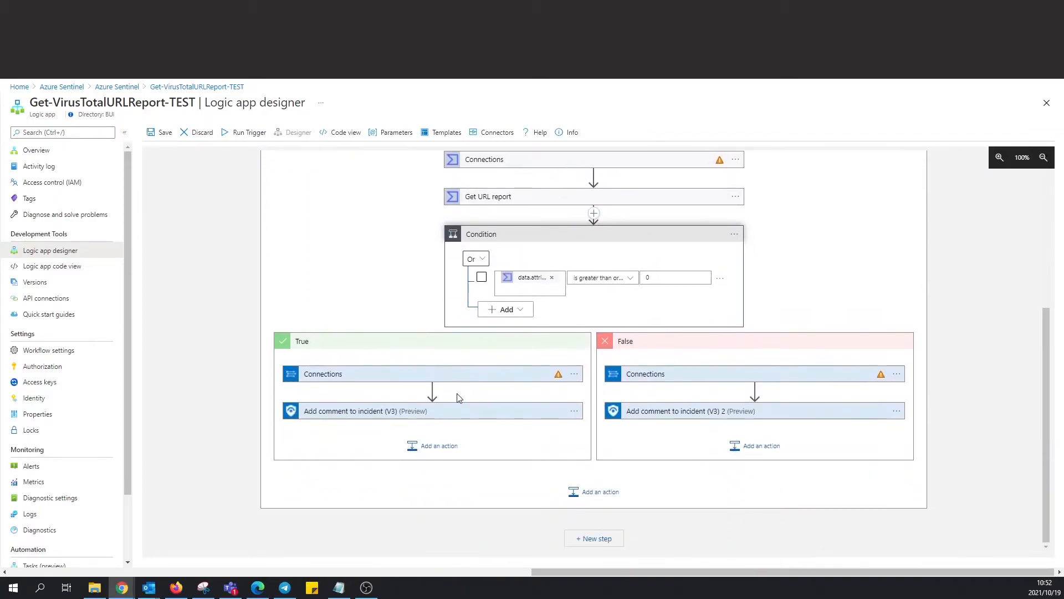
{"action": "mouse_move", "coordinate": [432, 392]}
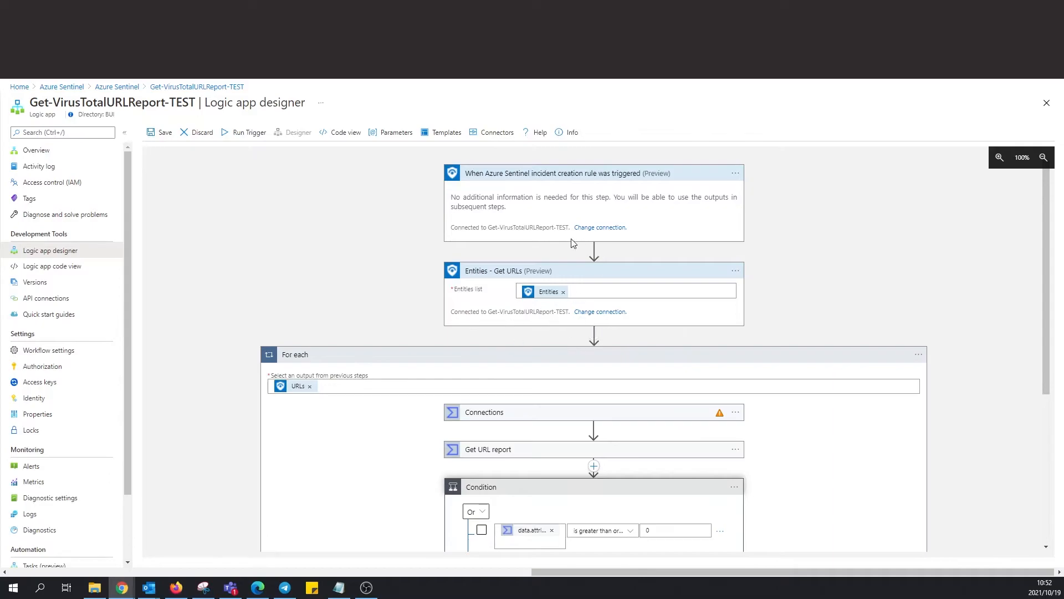
{"action": "mouse_move", "coordinate": [558, 235]}
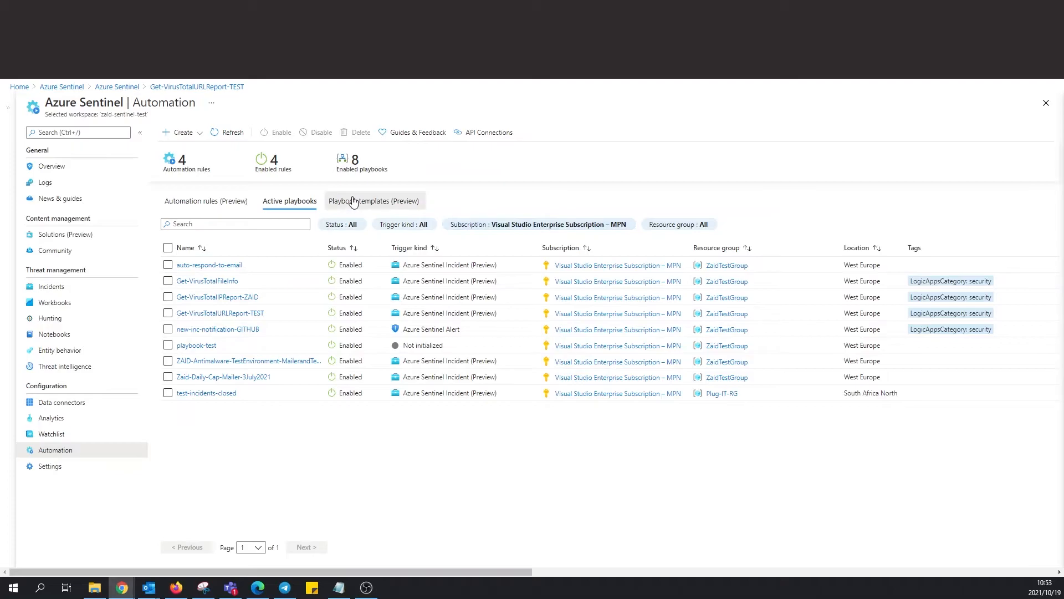
- Preview the Crowdstrike API authentication template, then move to the second templates page
{"action": "left_click", "coordinate": [374, 200]}
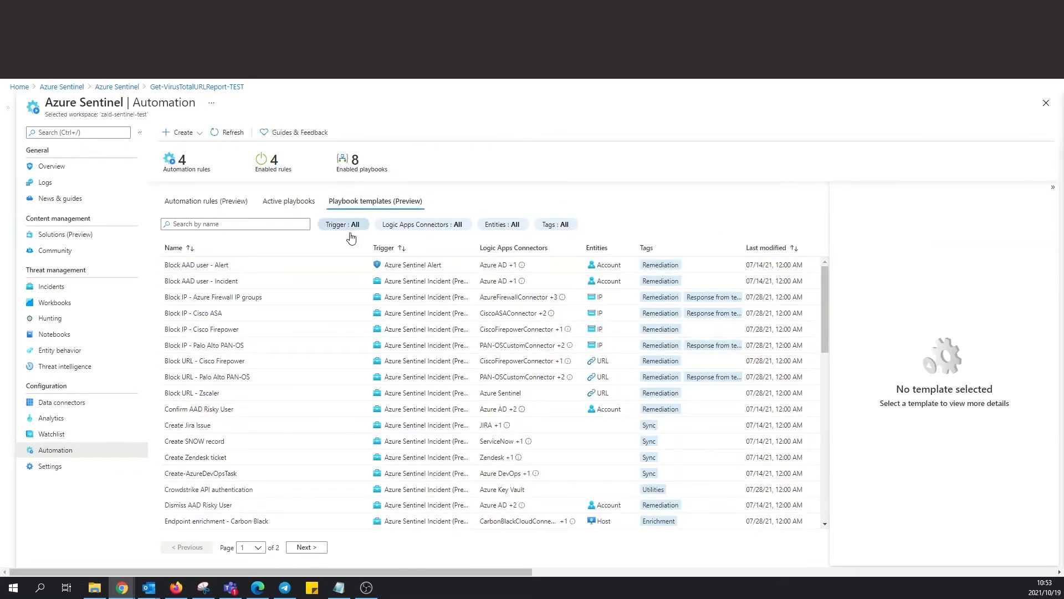
{"action": "scroll", "scroll_direction": "down", "scroll_amount": 3}
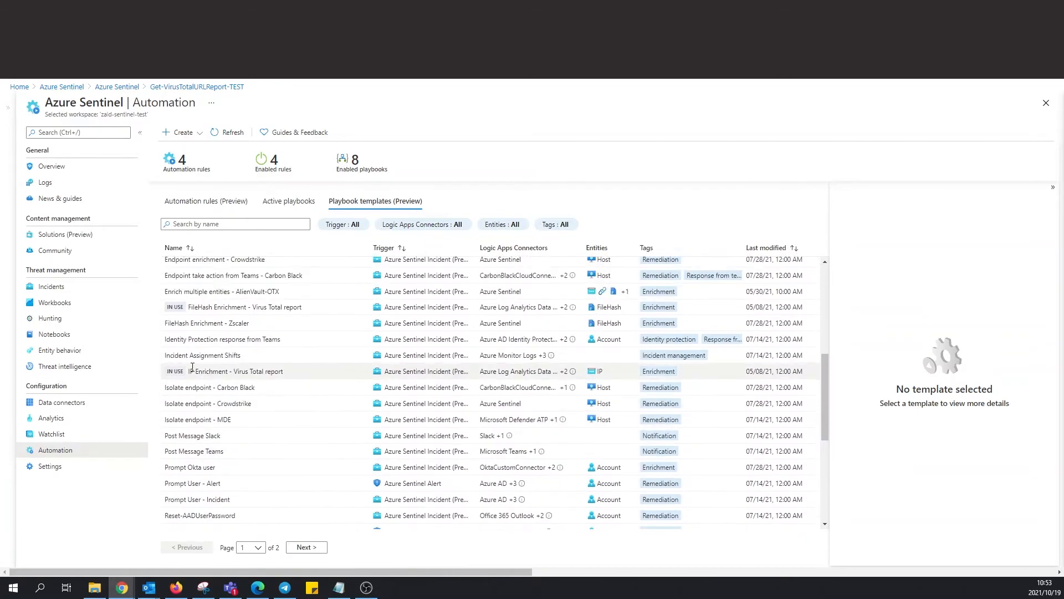
{"action": "mouse_move", "coordinate": [402, 403]}
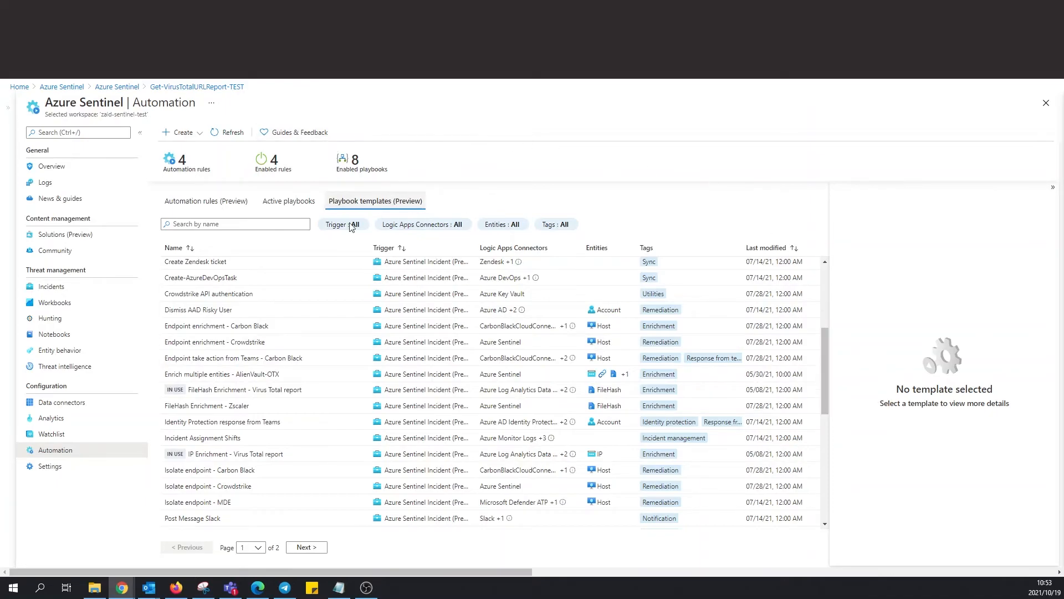
{"action": "left_click", "coordinate": [210, 293]}
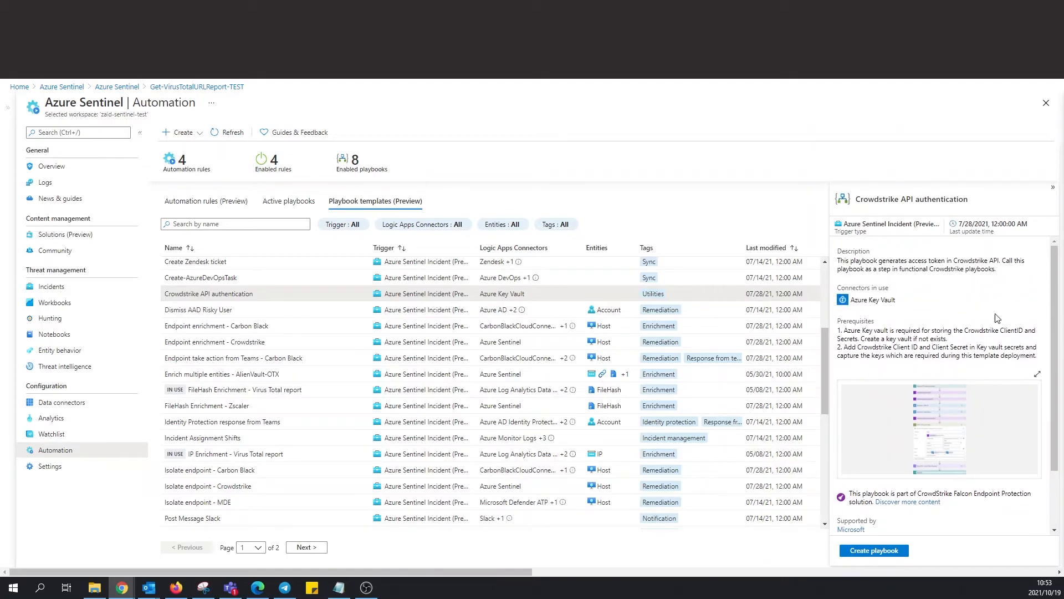
{"action": "mouse_move", "coordinate": [325, 346]}
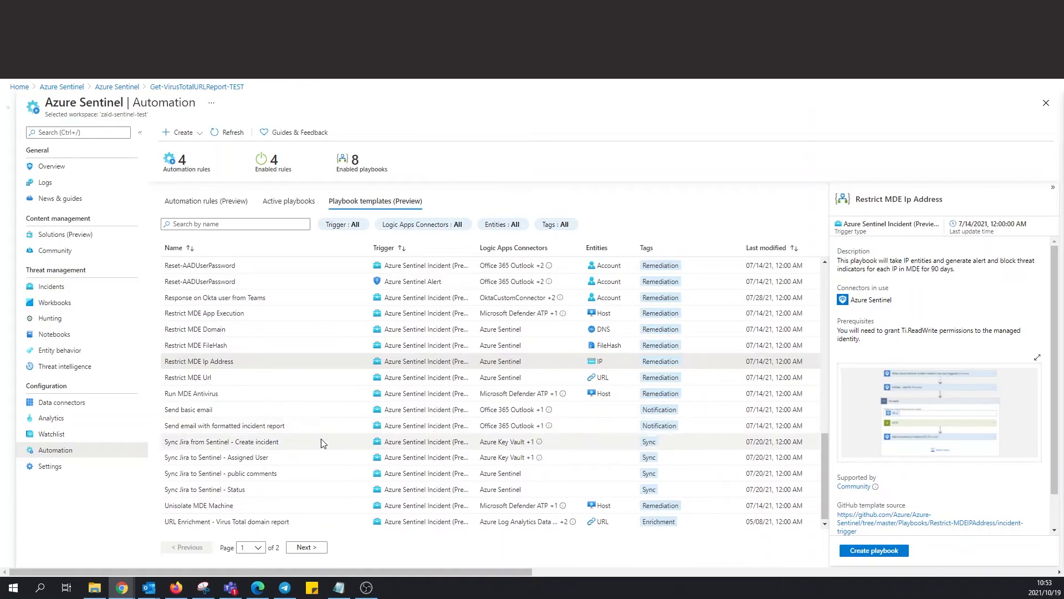
{"action": "scroll", "scroll_direction": "up", "scroll_amount": 3}
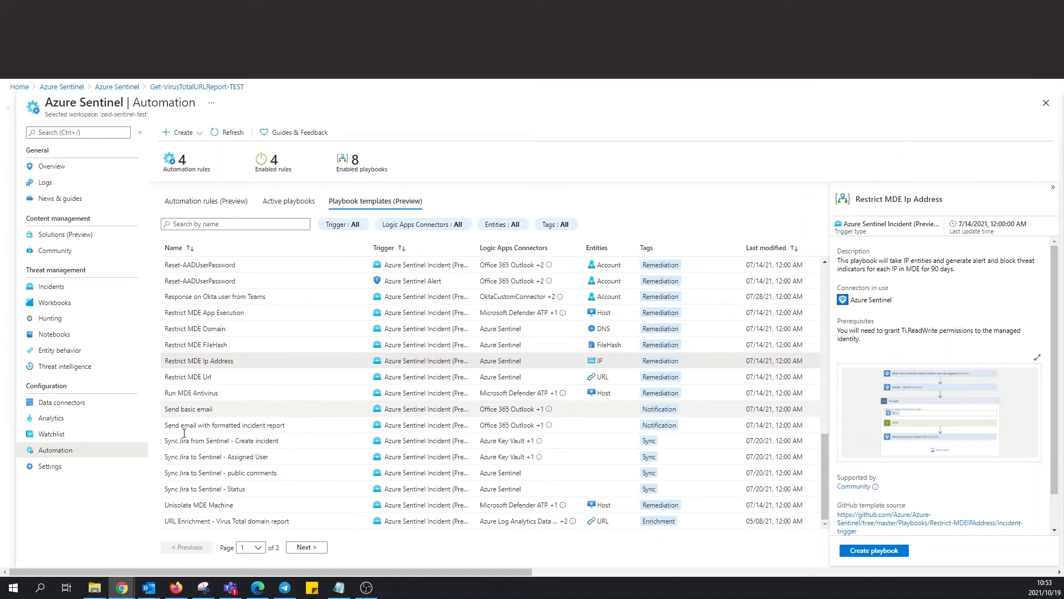
{"action": "mouse_move", "coordinate": [271, 473]}
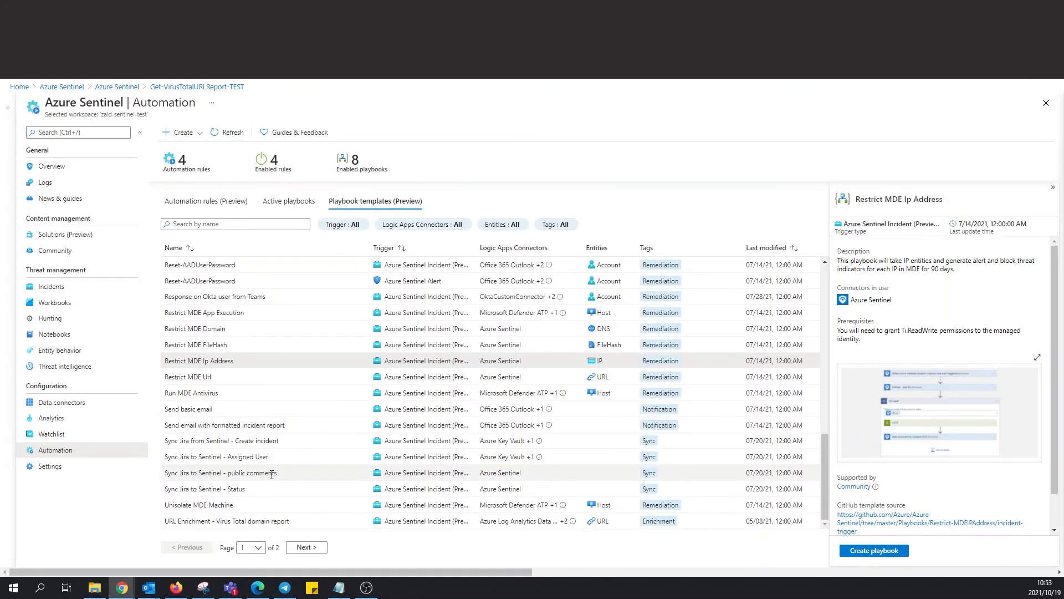
{"action": "left_click", "coordinate": [305, 546]}
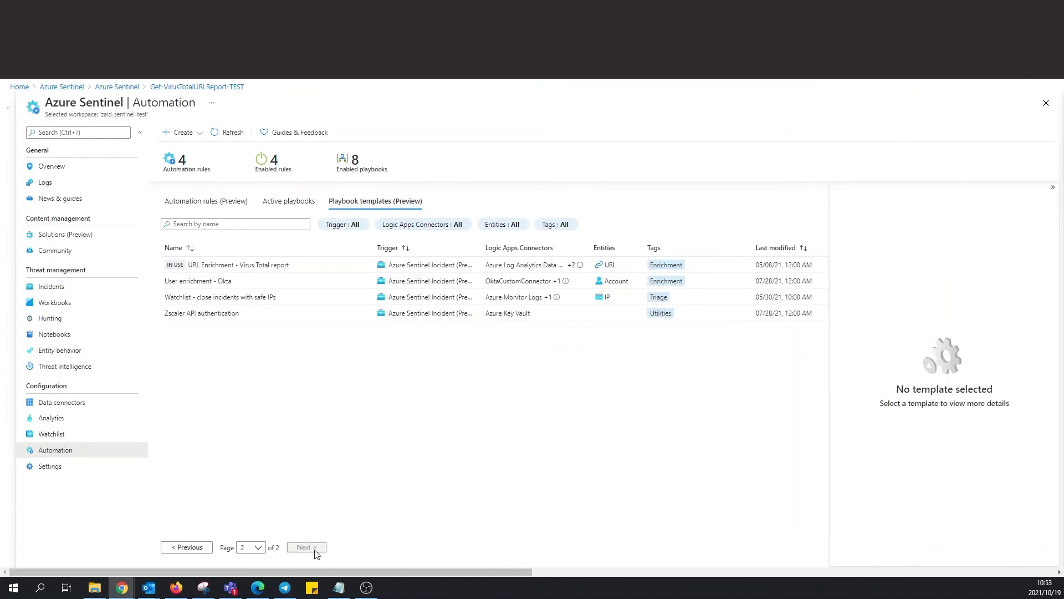